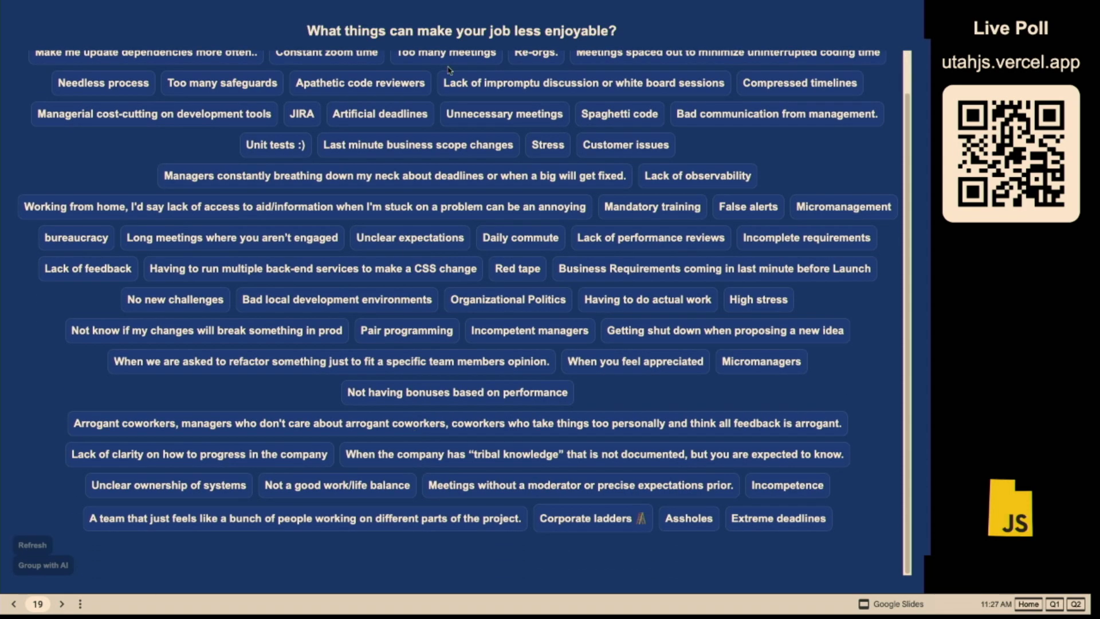
mouse_move(488, 74)
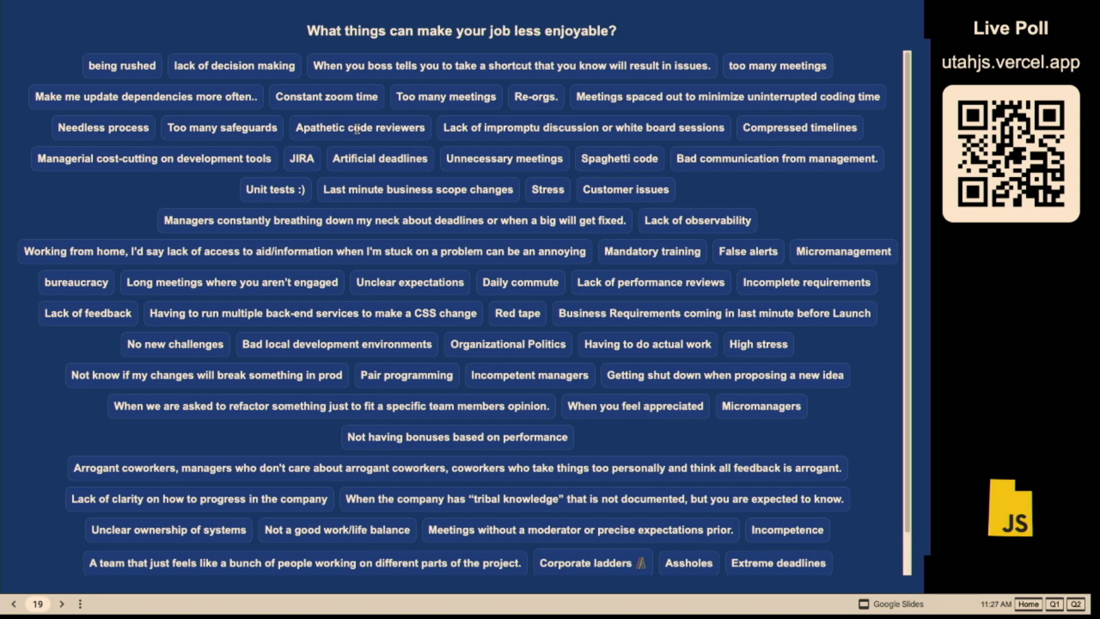
mouse_move(999, 409)
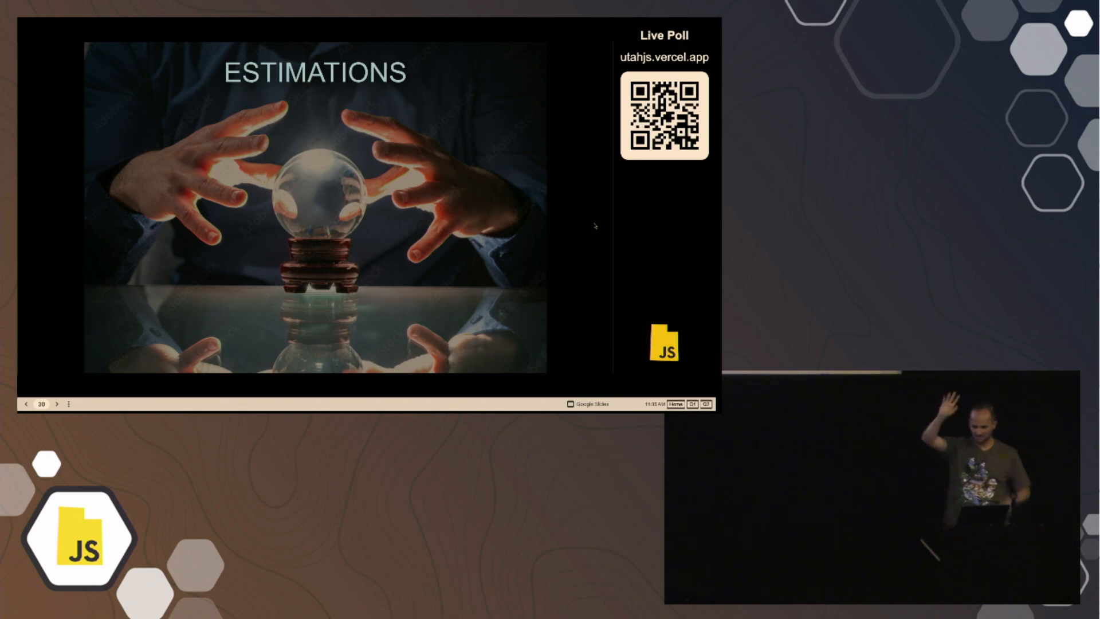
Step: Advance the slideshow to slide 30, ESTIMATIONS, showing hands around a crystal ball
left_click(51, 403)
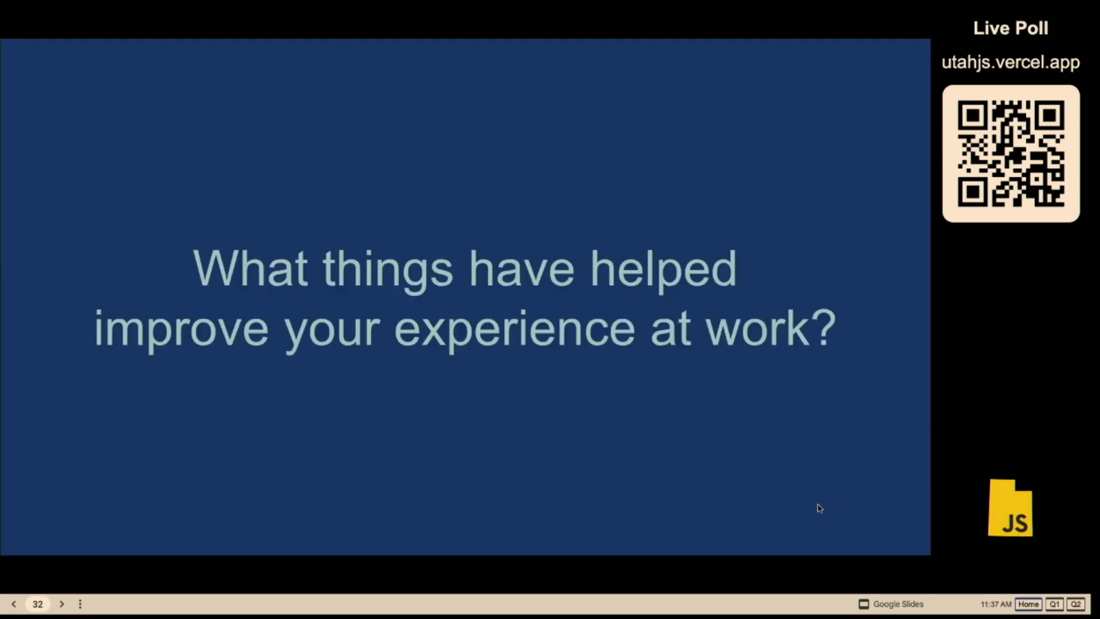
Step: Advance to slide 33, 'Have open conversations about your experience'
left_click(62, 603)
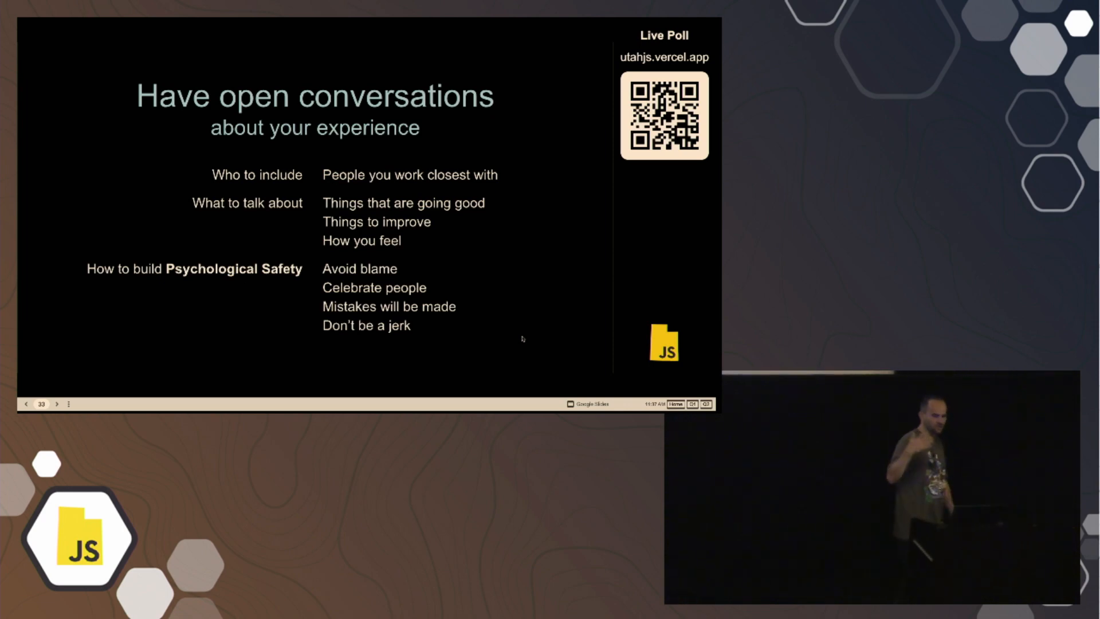